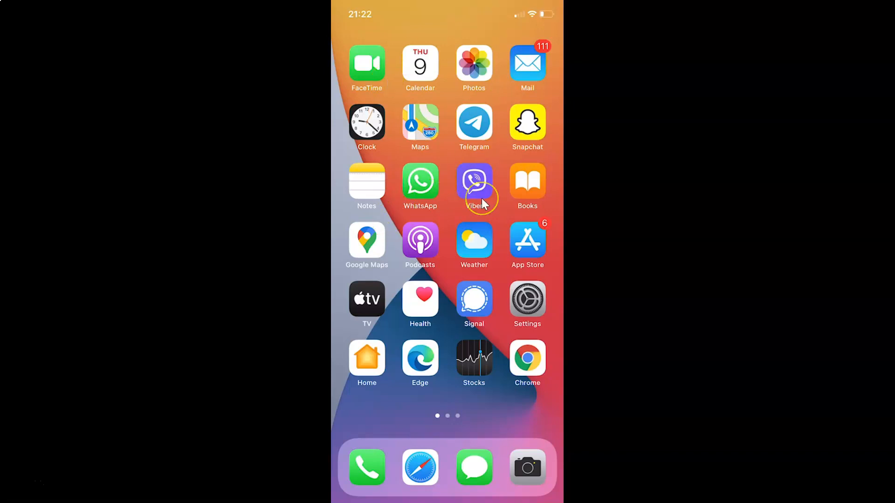
mouse_move(506, 222)
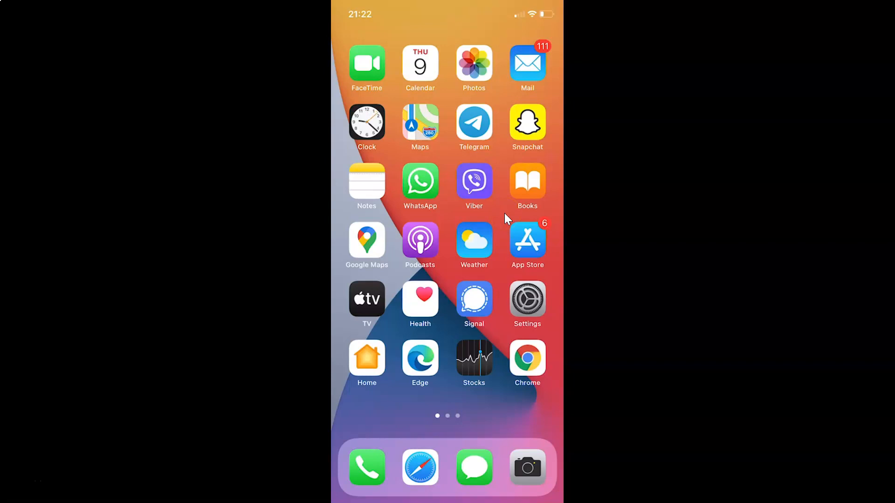
Step: Launch Viber and let it update until the Chats list shows Amit Main and moto 2nd
left_click(474, 180)
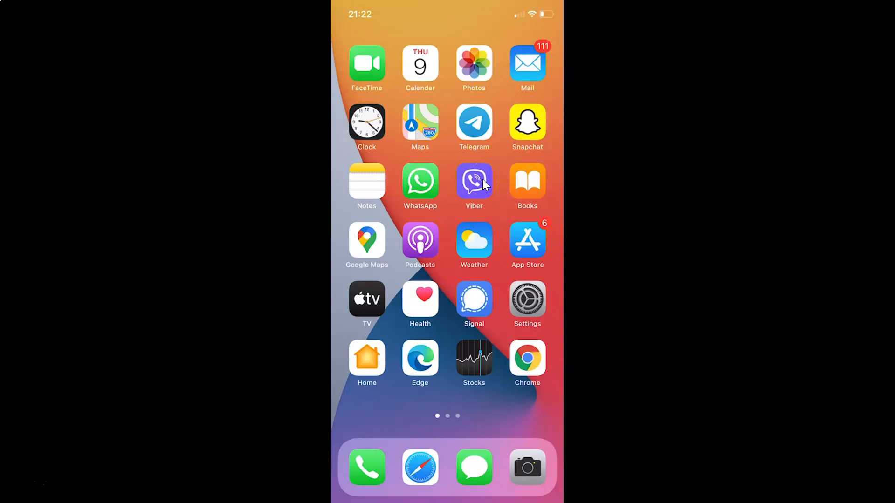
left_click(474, 183)
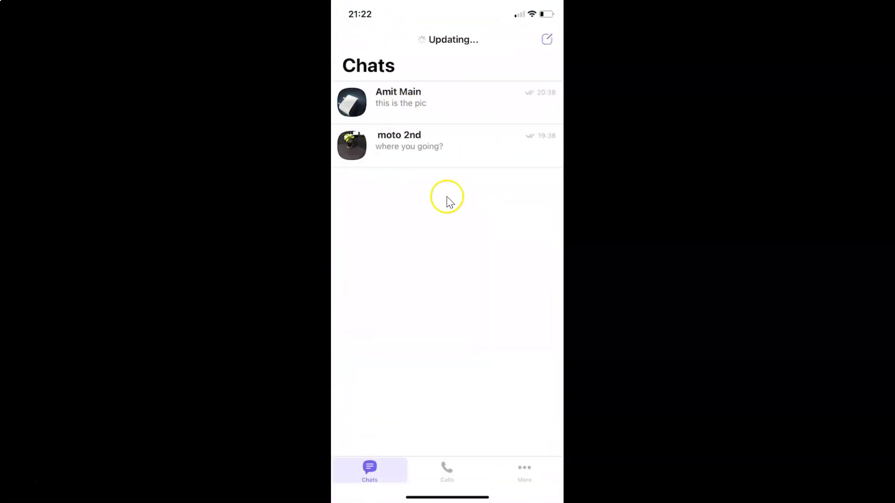
mouse_move(468, 142)
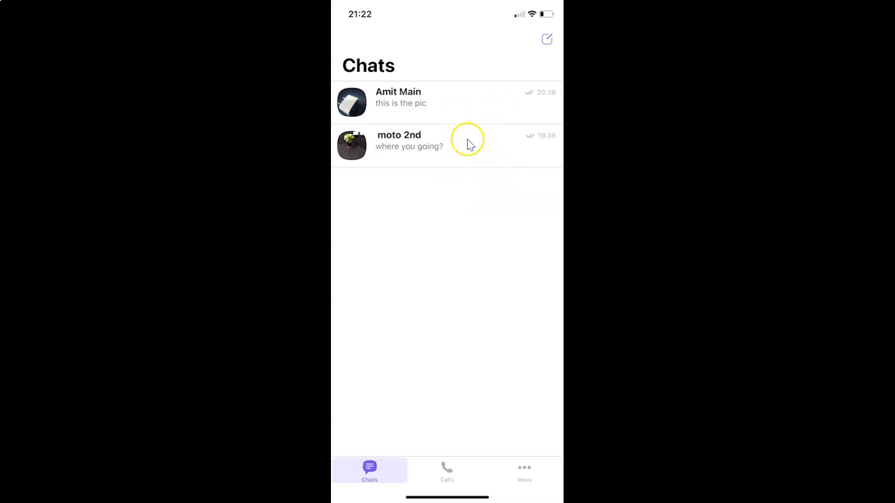
mouse_move(498, 154)
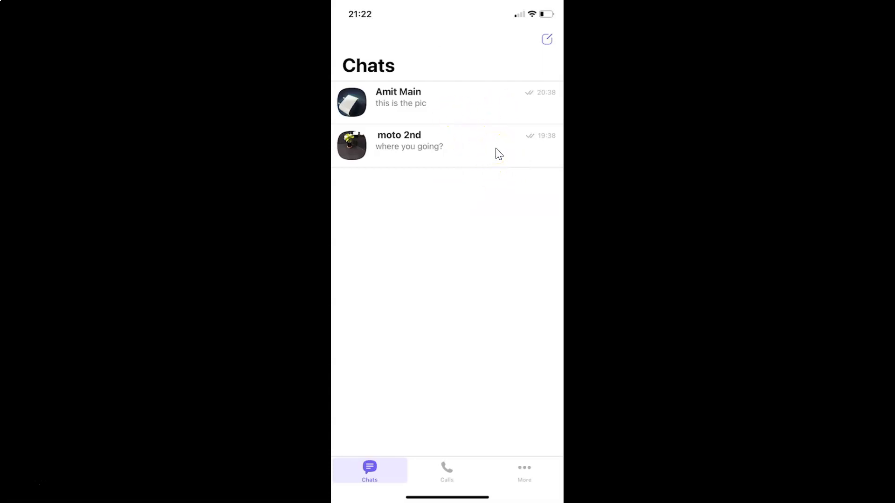
mouse_move(471, 112)
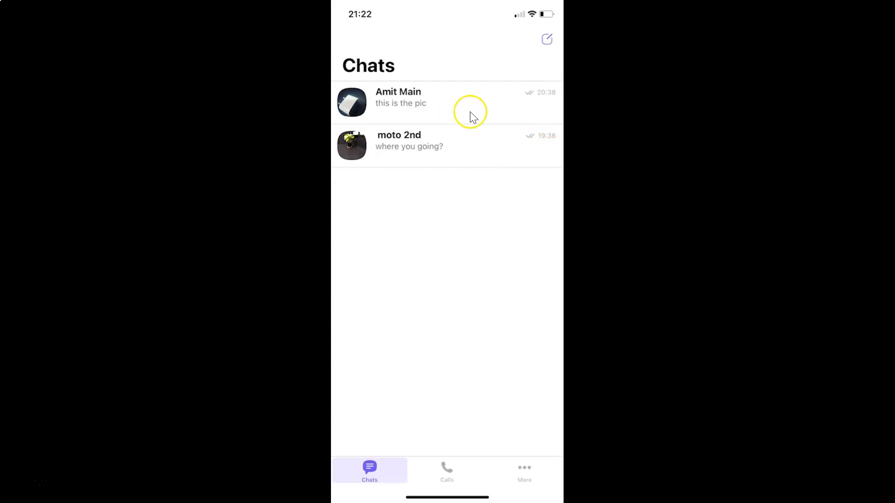
left_click(447, 102)
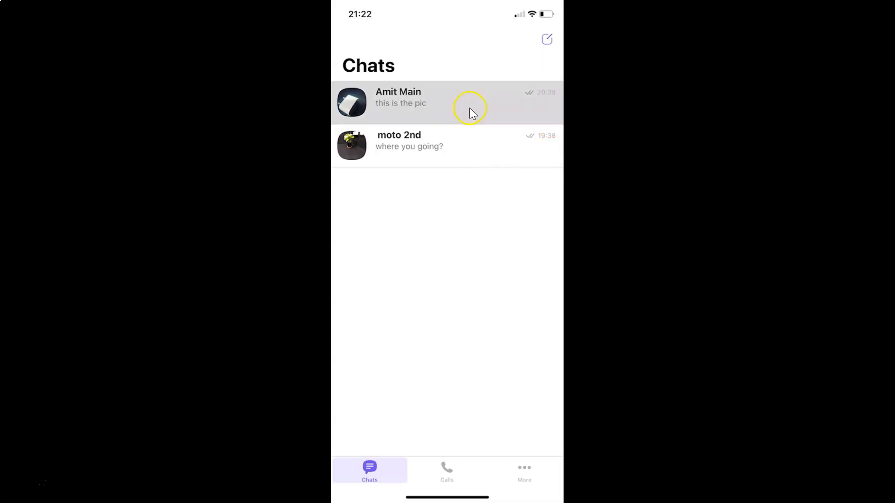
Step: Open the Amit Main conversation and its Chat Info & Settings page from the name dropdown
left_click(447, 102)
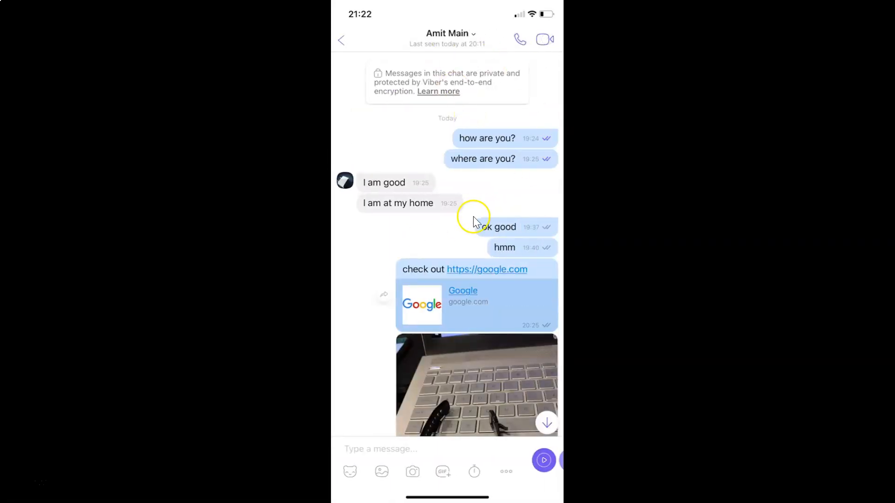
mouse_move(454, 54)
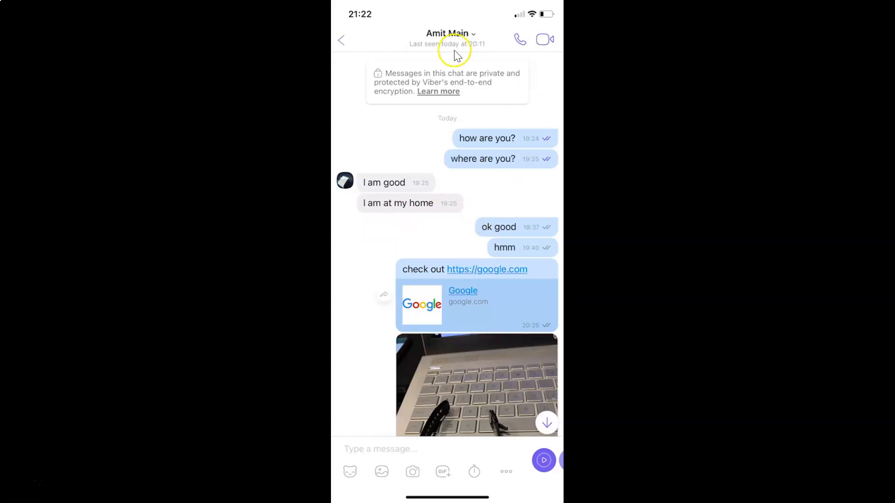
mouse_move(465, 36)
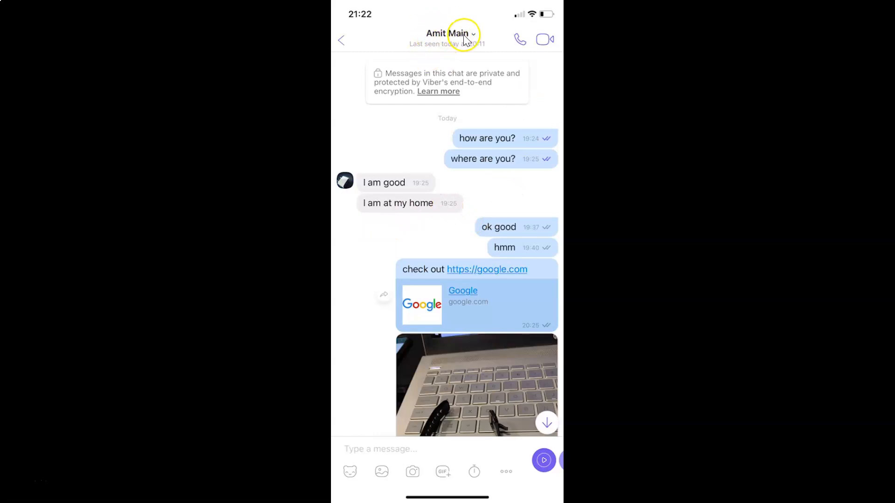
left_click(448, 33)
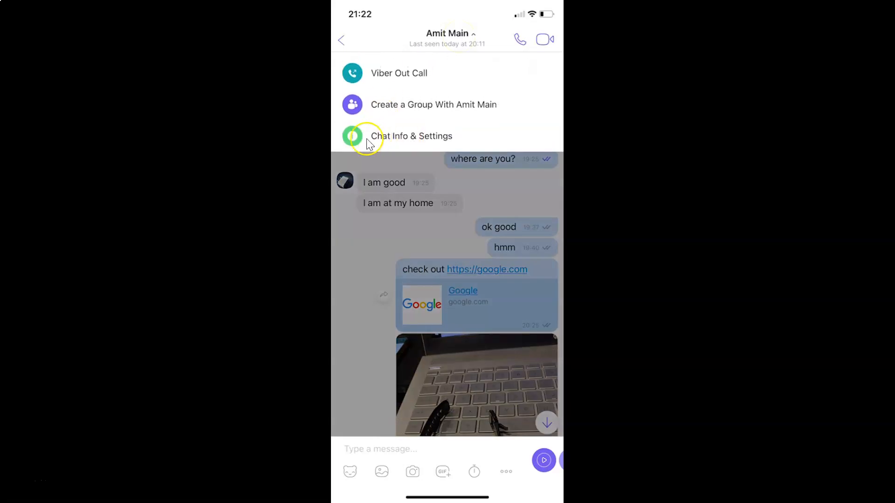
mouse_move(417, 142)
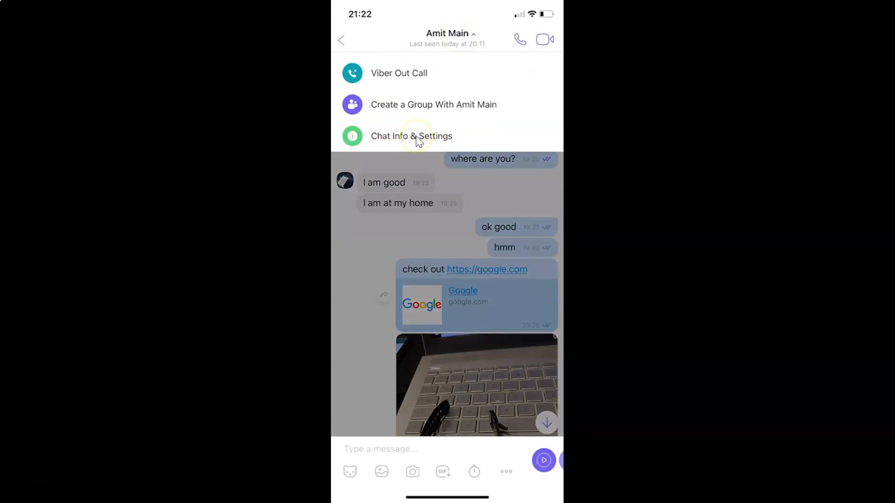
left_click(411, 136)
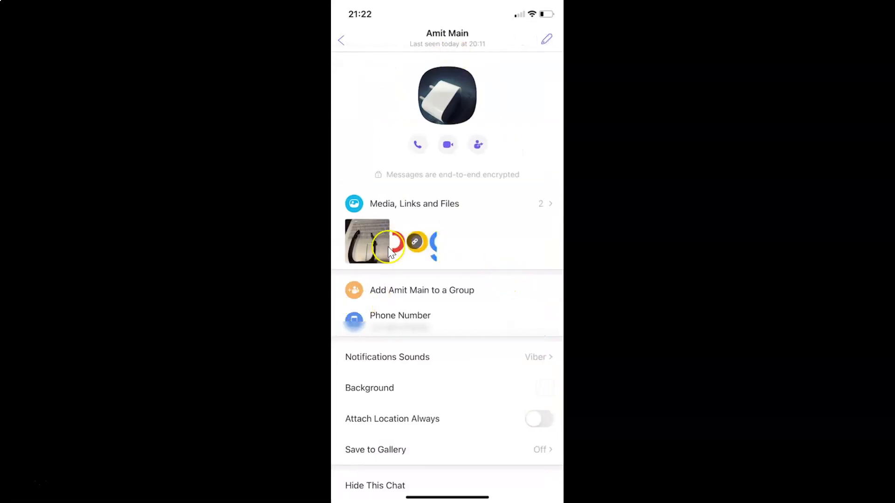
mouse_move(463, 210)
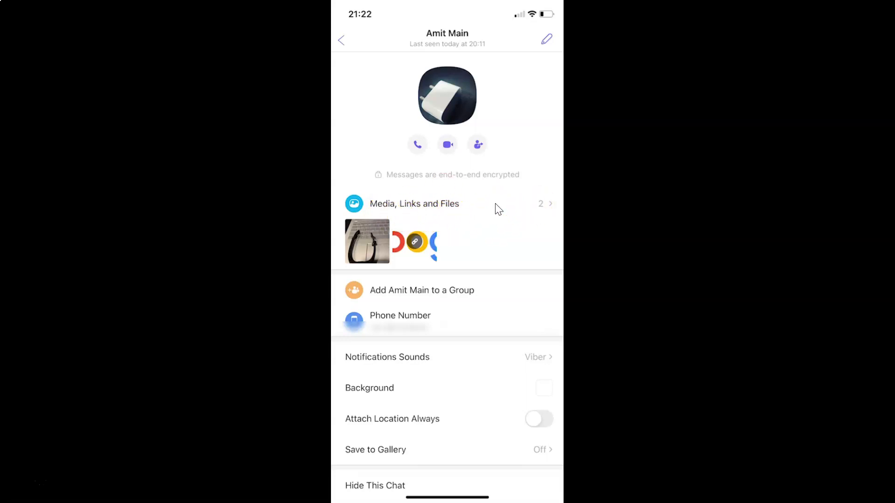
mouse_move(468, 268)
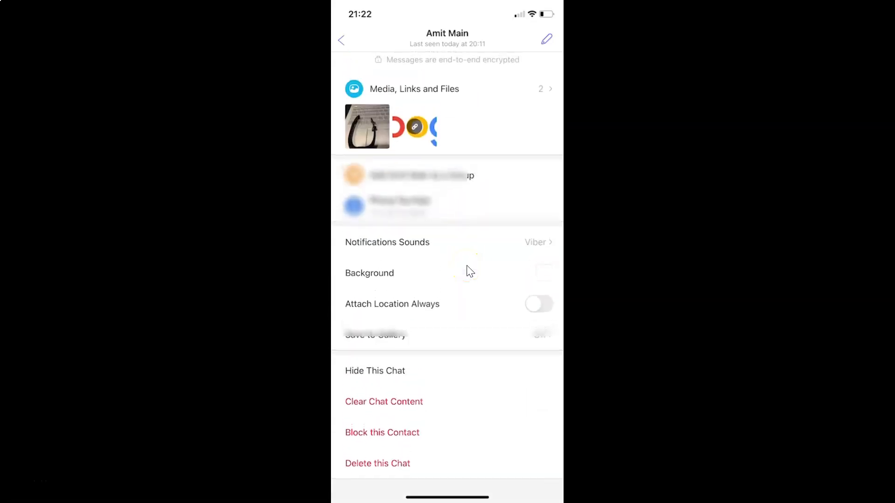
mouse_move(396, 416)
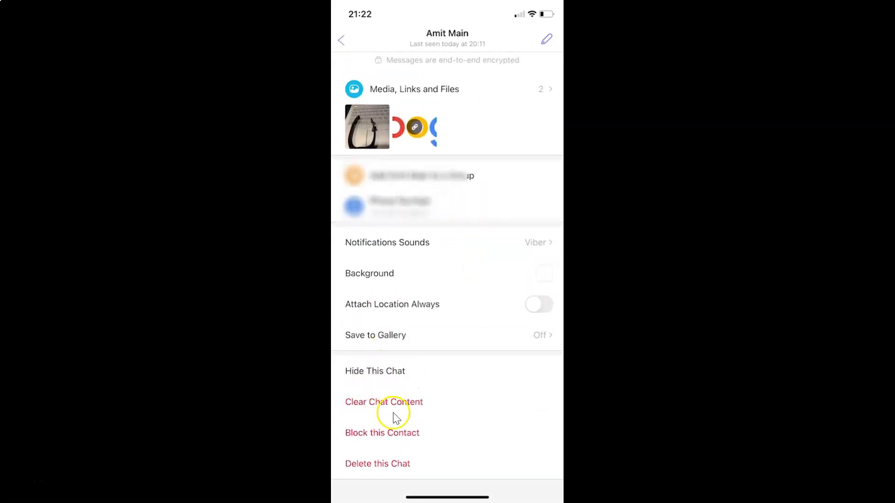
mouse_move(371, 397)
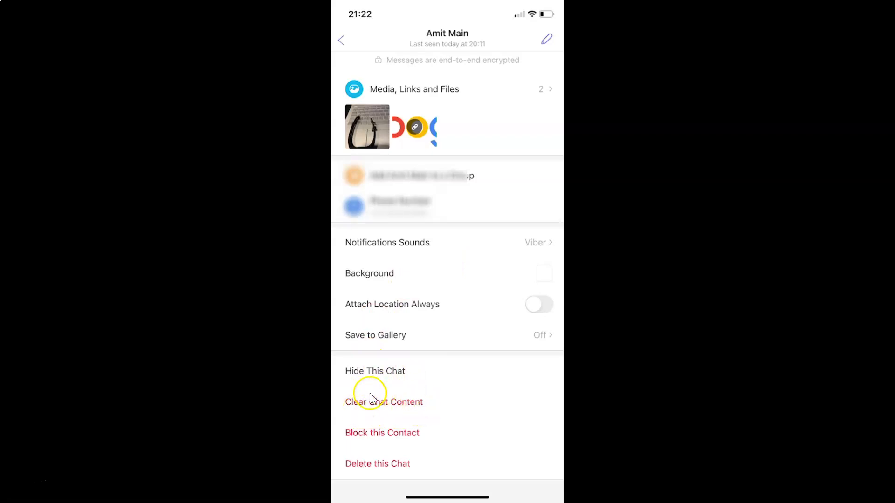
mouse_move(398, 413)
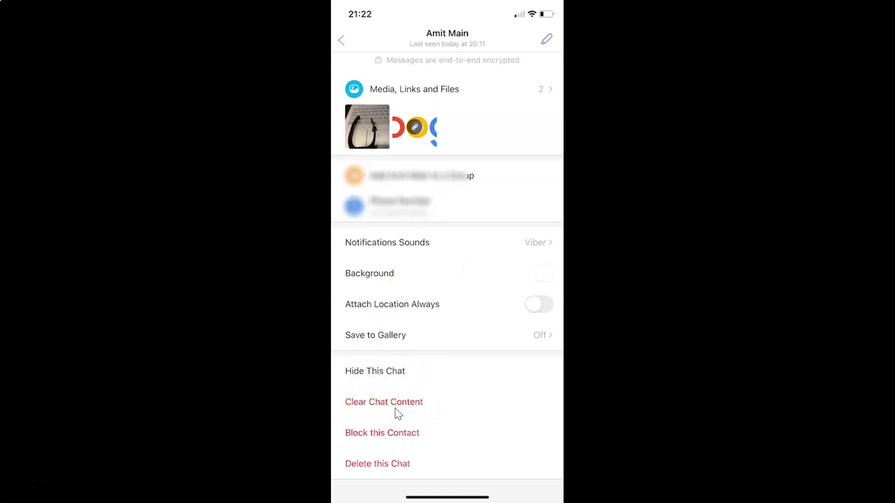
Step: Choose Clear Chat Content for Amit Main to bring up the Clear/Cancel confirmation
left_click(384, 402)
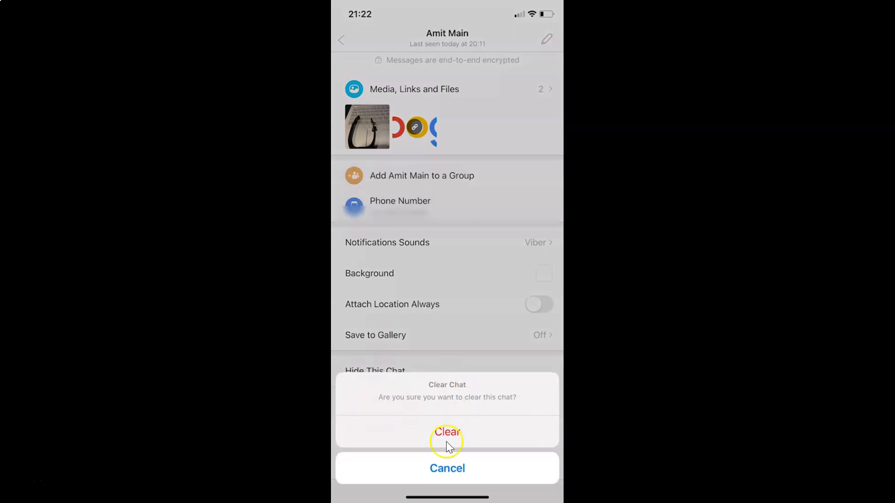
mouse_move(417, 398)
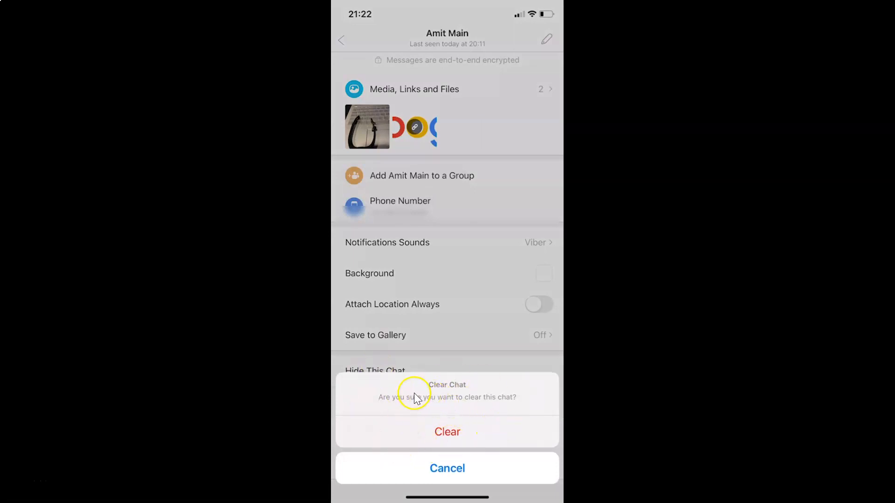
mouse_move(470, 406)
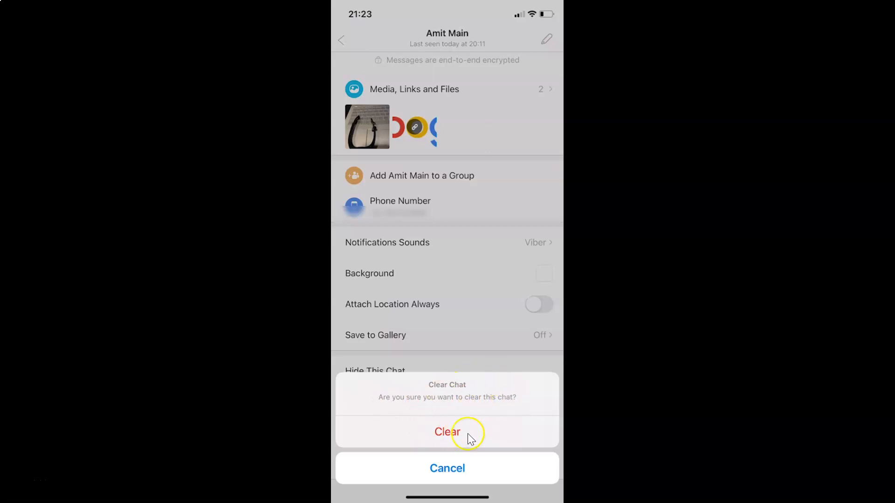
Step: Confirm Clear and return to the Chats list, where Amit Main shows 'No Messages'
left_click(448, 432)
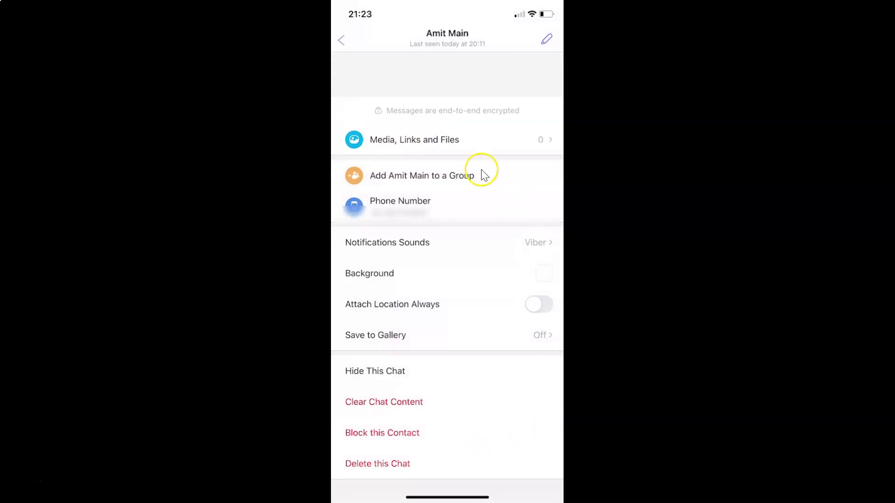
mouse_move(401, 150)
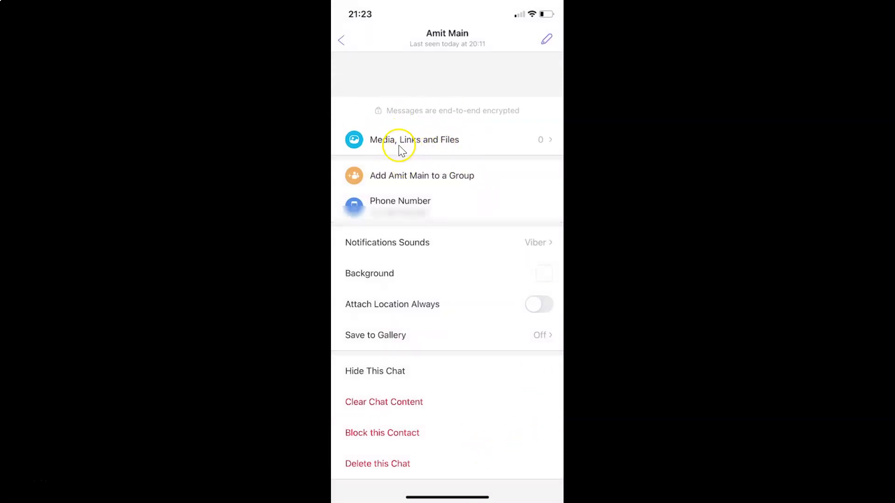
mouse_move(377, 79)
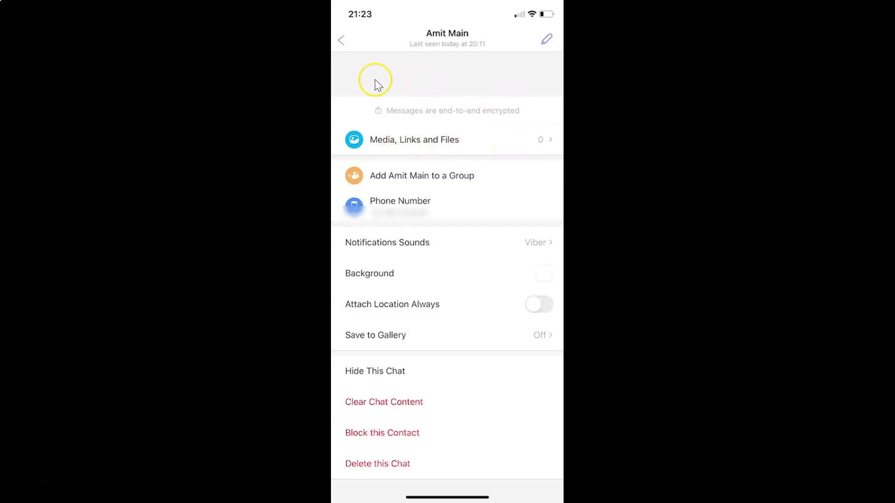
left_click(342, 40)
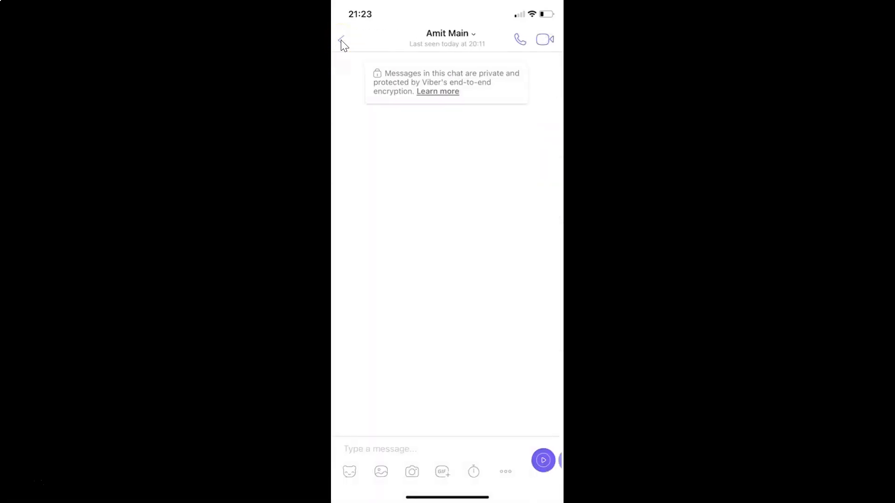
mouse_move(496, 139)
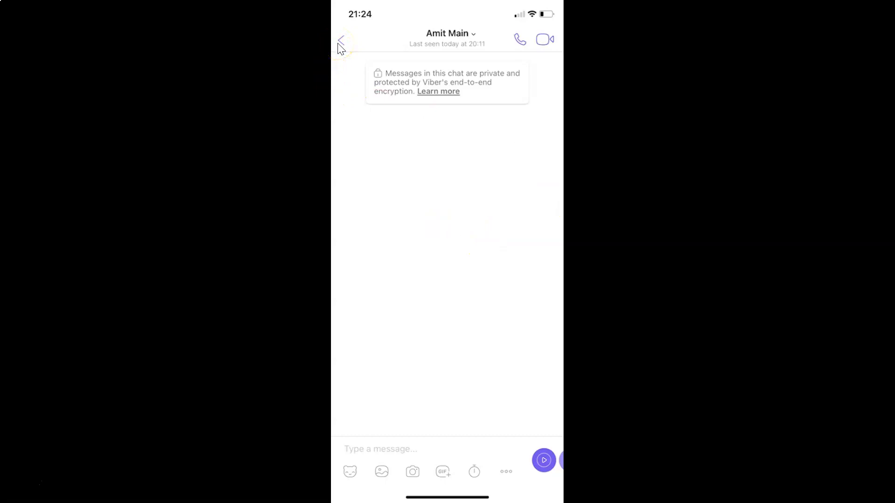
left_click(341, 39)
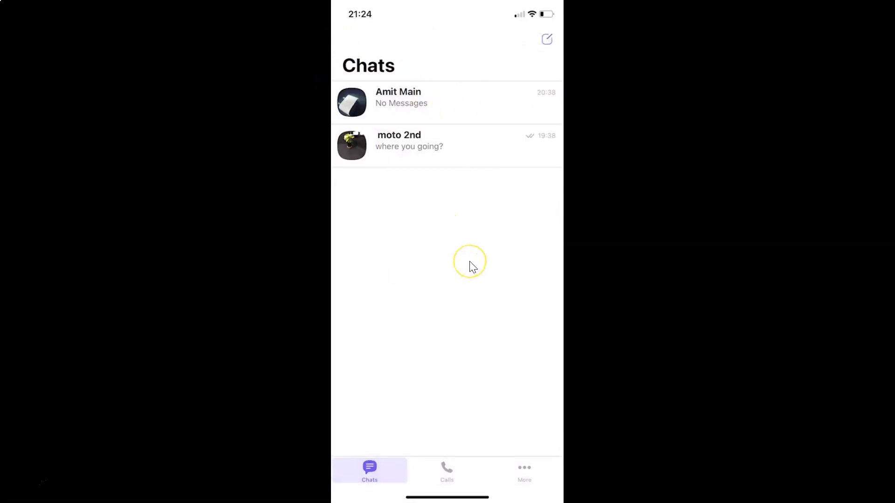
mouse_move(470, 265)
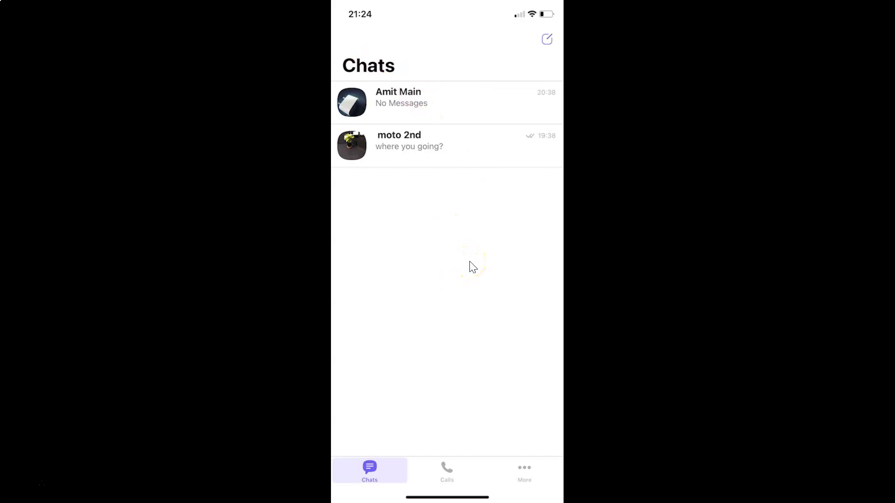